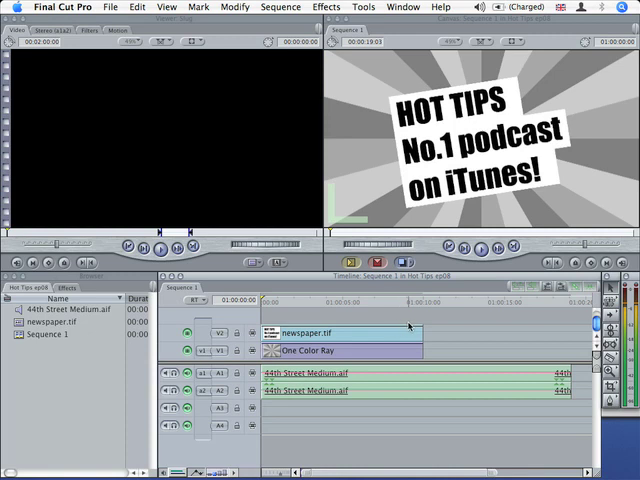
mouse_move(450, 306)
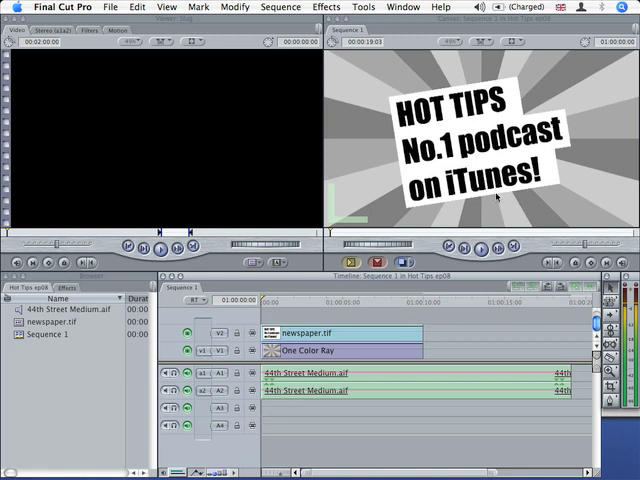
mouse_move(363, 323)
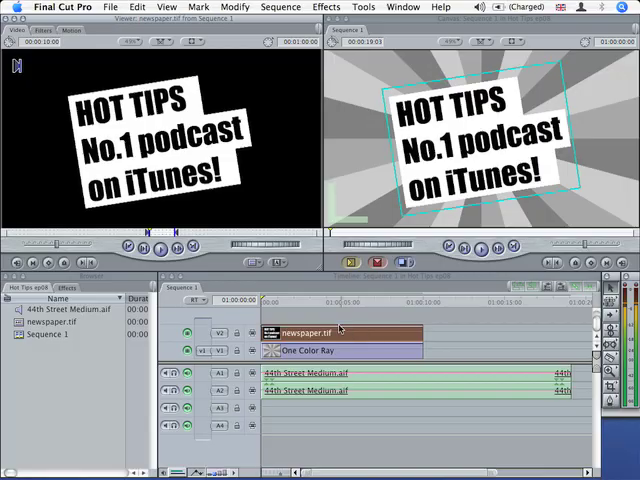
Keyframe the newspaper.tif motion settings at scale 85 and rotation -9, checking Crop.
left_click(146, 31)
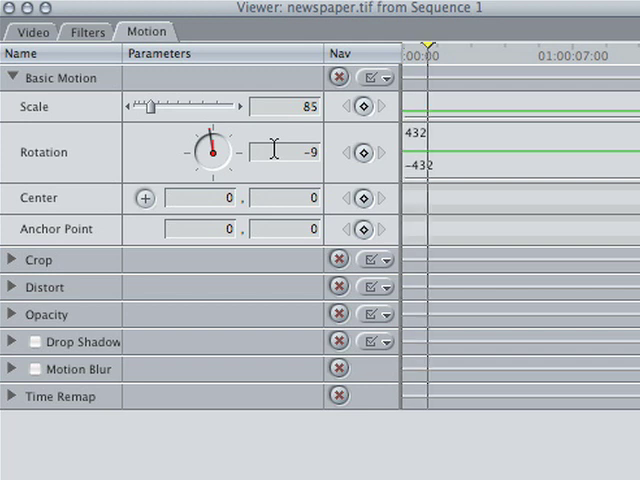
key("ctrl+k")
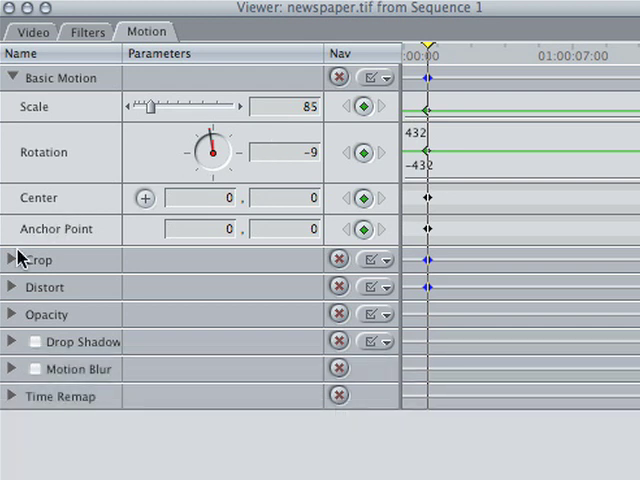
left_click(10, 259)
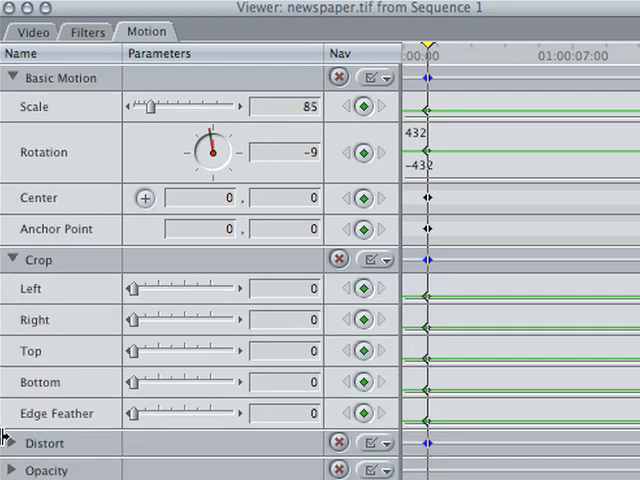
scroll("down", 3)
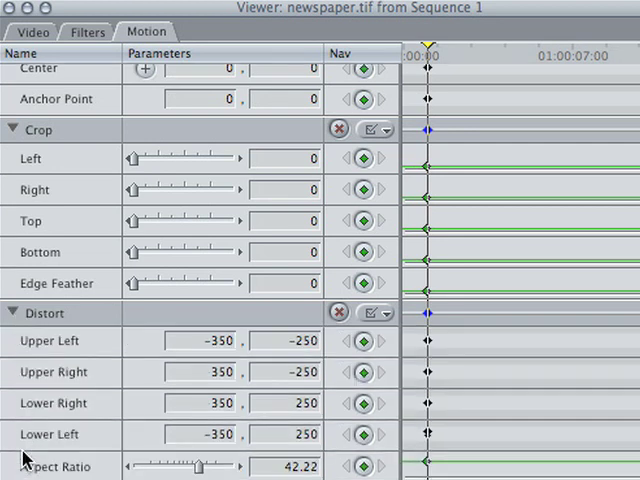
scroll("down", 3)
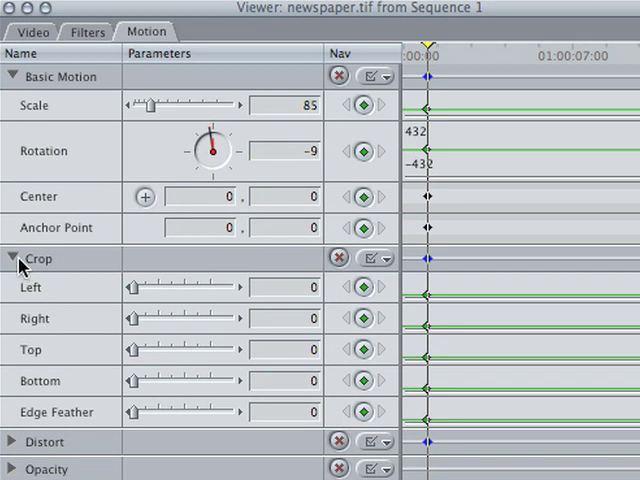
left_click(12, 259)
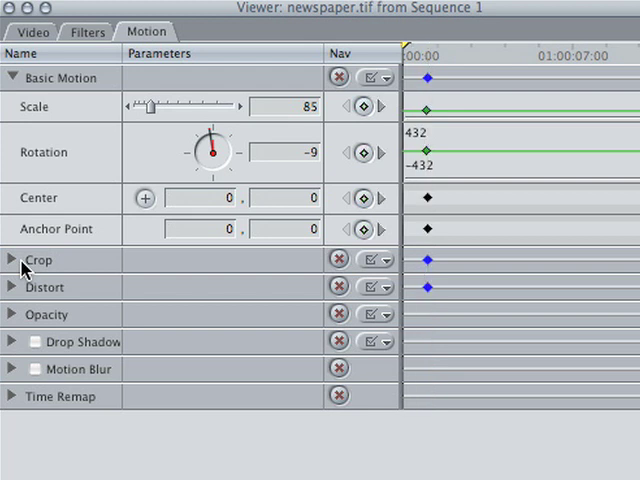
mouse_move(307, 132)
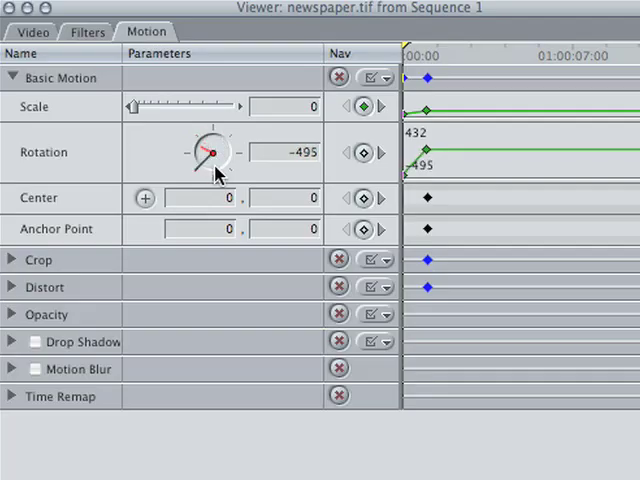
Drag the Rotation dial to about -495 for the clip's starting keyframe.
left_click_drag(211, 152, 214, 145)
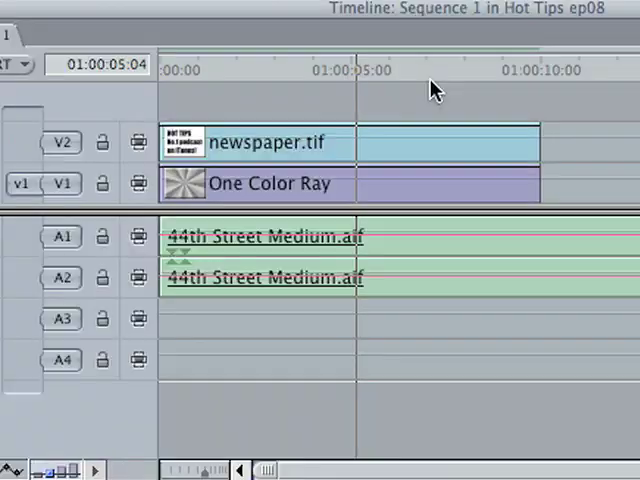
Add a volume keyframe to the 44th Street Medium.aif music at 01:00:08:18.
left_click(435, 70)
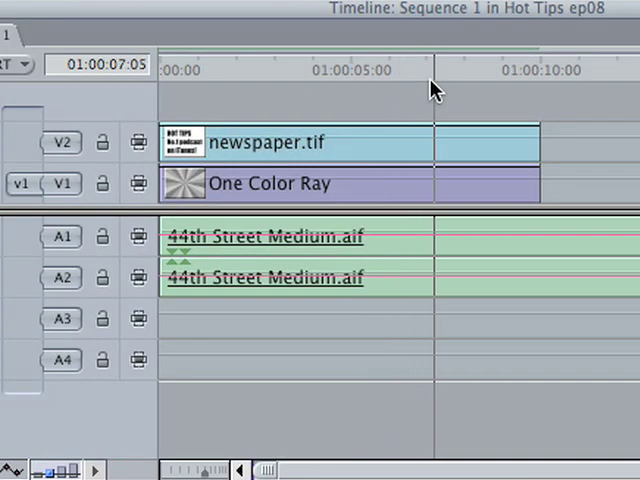
key("cmd+opt+k")
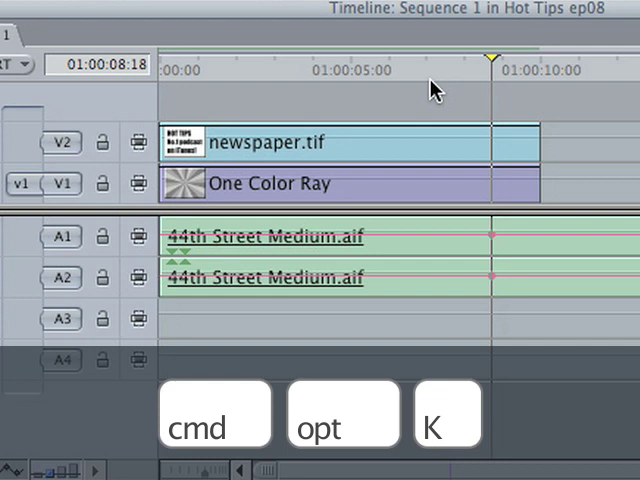
key("cmd+opt+k")
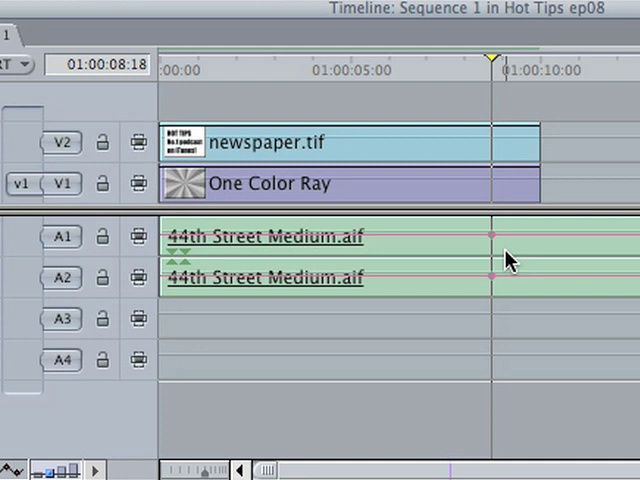
Add a second music level keyframe near 01:00:10:13 and pull it to -inf dB.
left_click(491, 60)
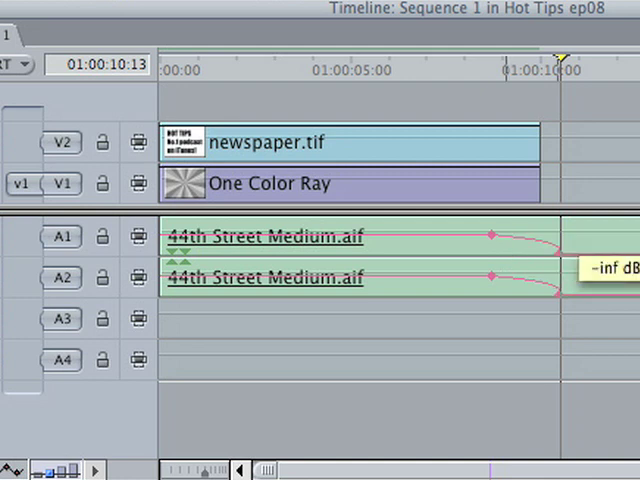
mouse_move(445, 78)
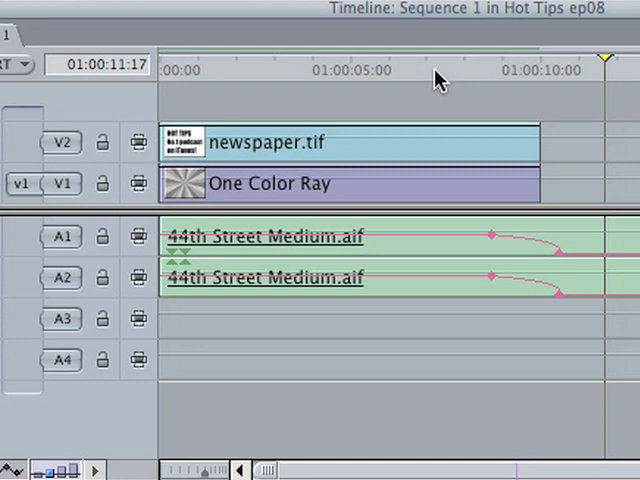
mouse_move(333, 135)
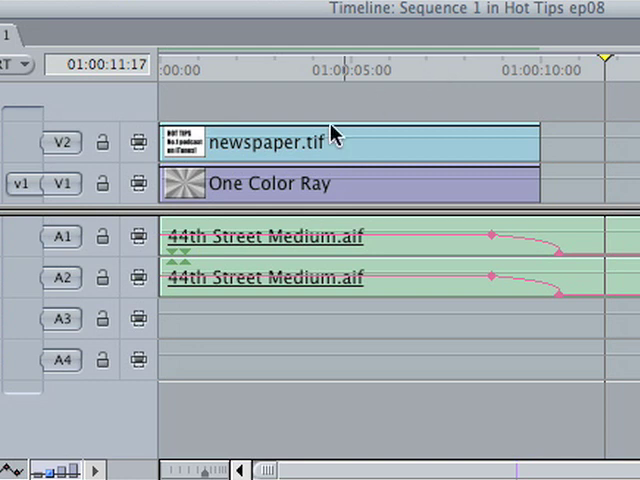
mouse_move(150, 270)
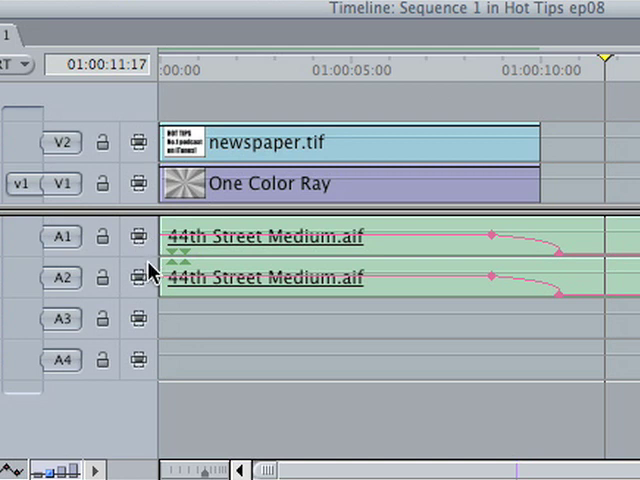
mouse_move(150, 277)
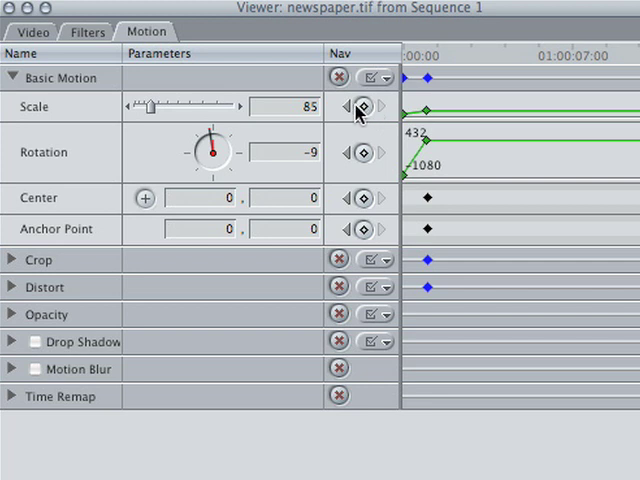
Jump back to the newspaper graphic's first keyframe to set rotation -1080.
left_click(355, 107)
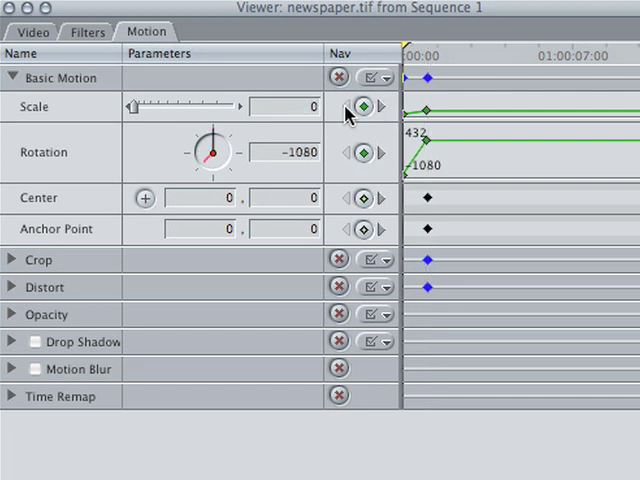
key("shift+k")
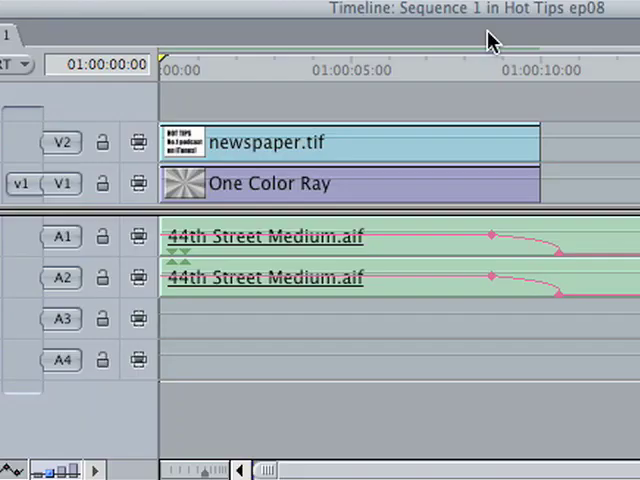
mouse_move(600, 233)
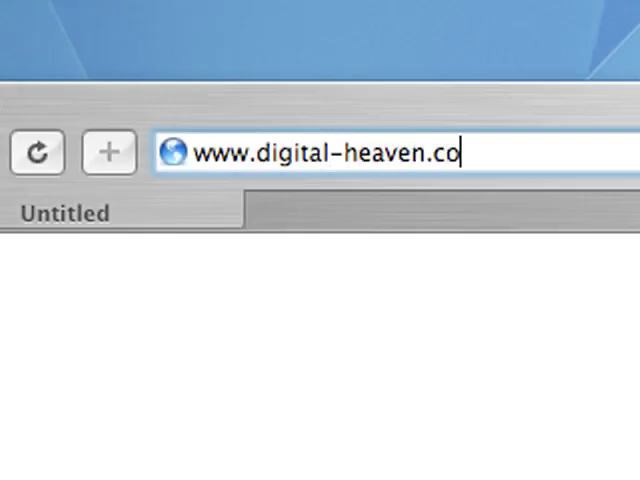
key("Return")
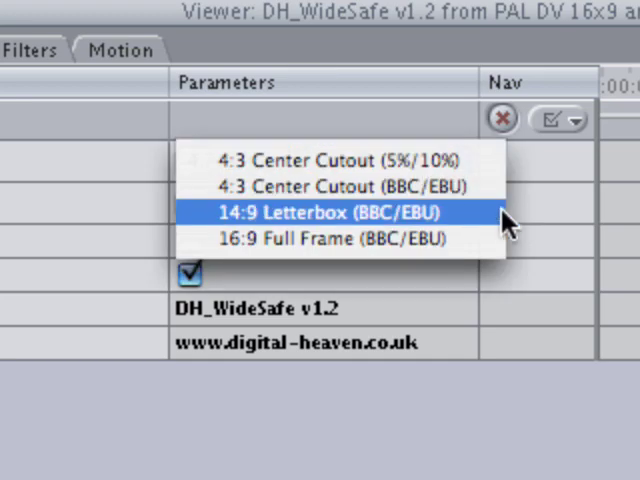
Choose 14:9 Letterbox (BBC/EBU) as the DH_WideSafe guide format.
left_click(324, 213)
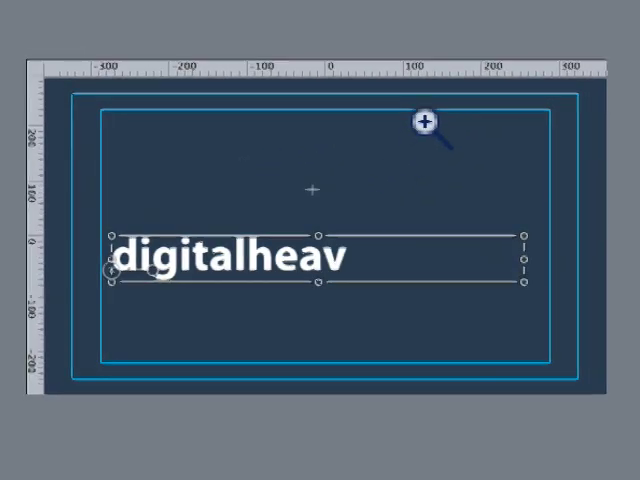